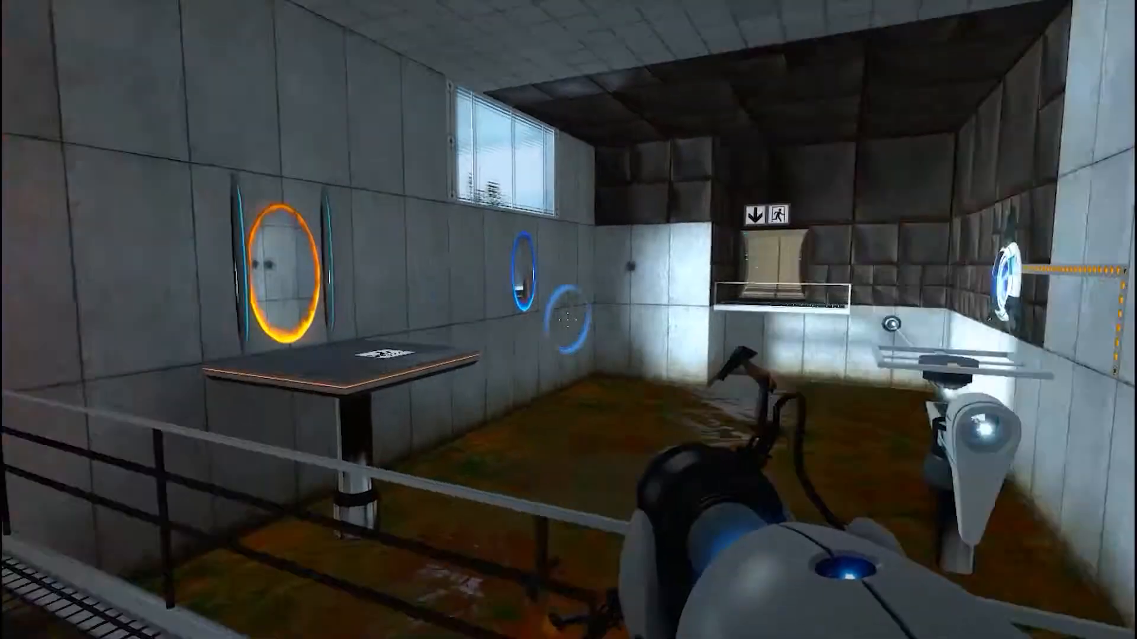
{"action": "mouse_move", "coordinate": [568, 320]}
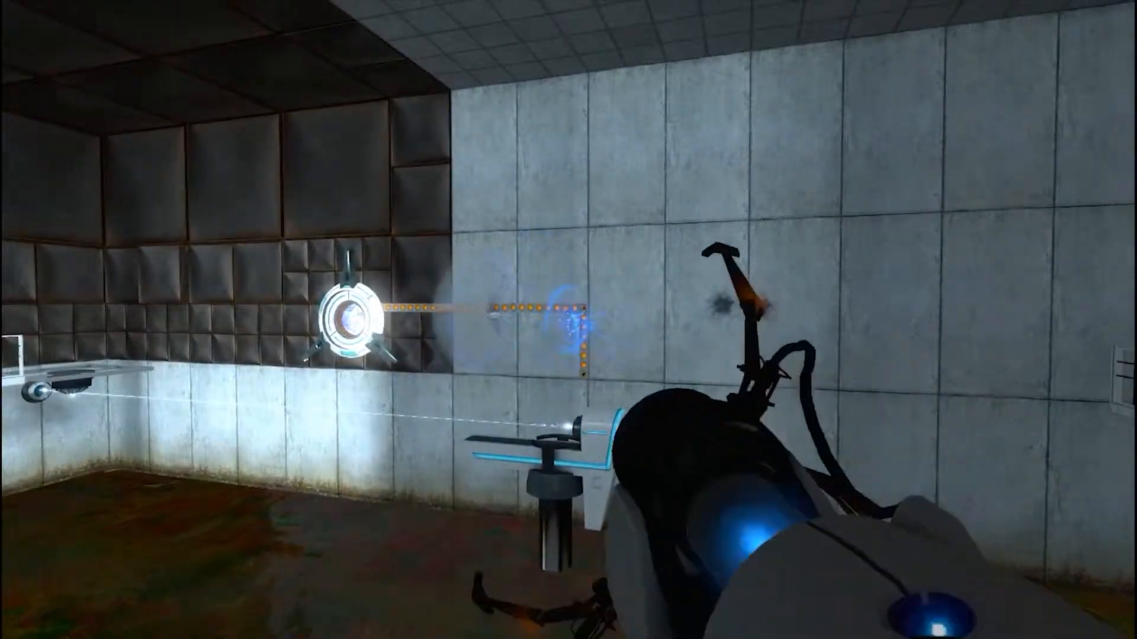
{"action": "mouse_move", "coordinate": [569, 320]}
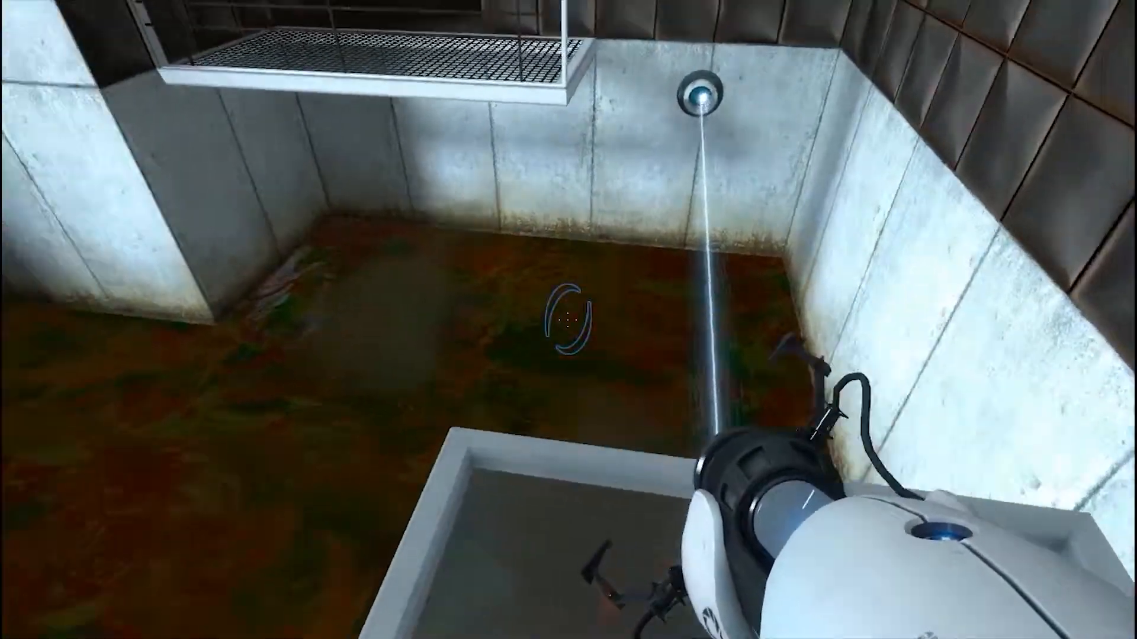
{"action": "mouse_move", "coordinate": [569, 319]}
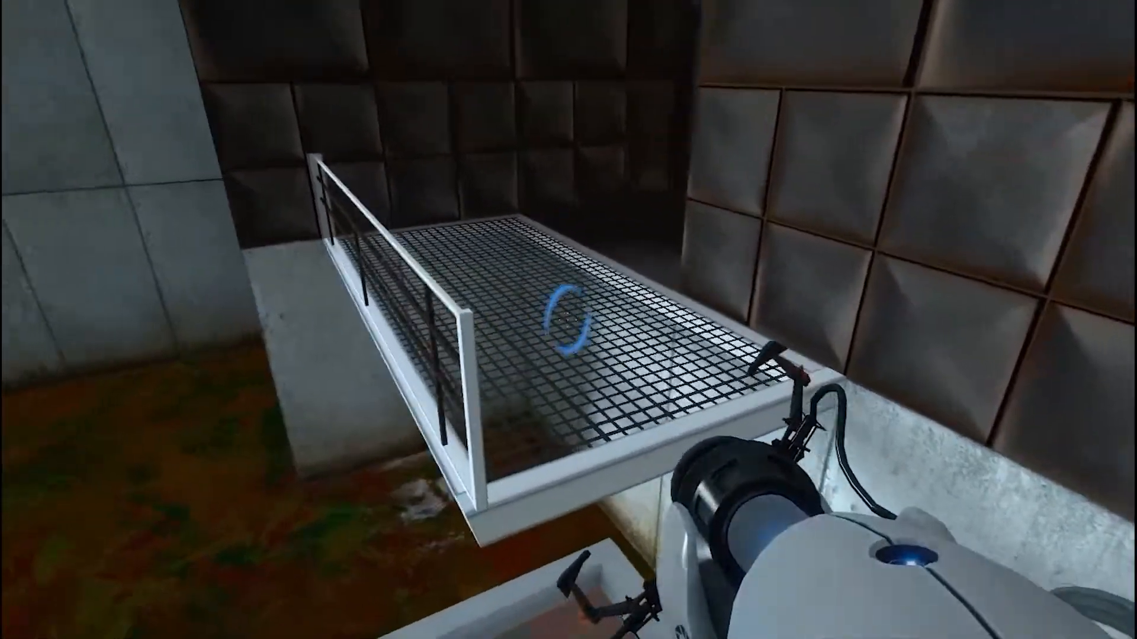
{"action": "mouse_move", "coordinate": [568, 319]}
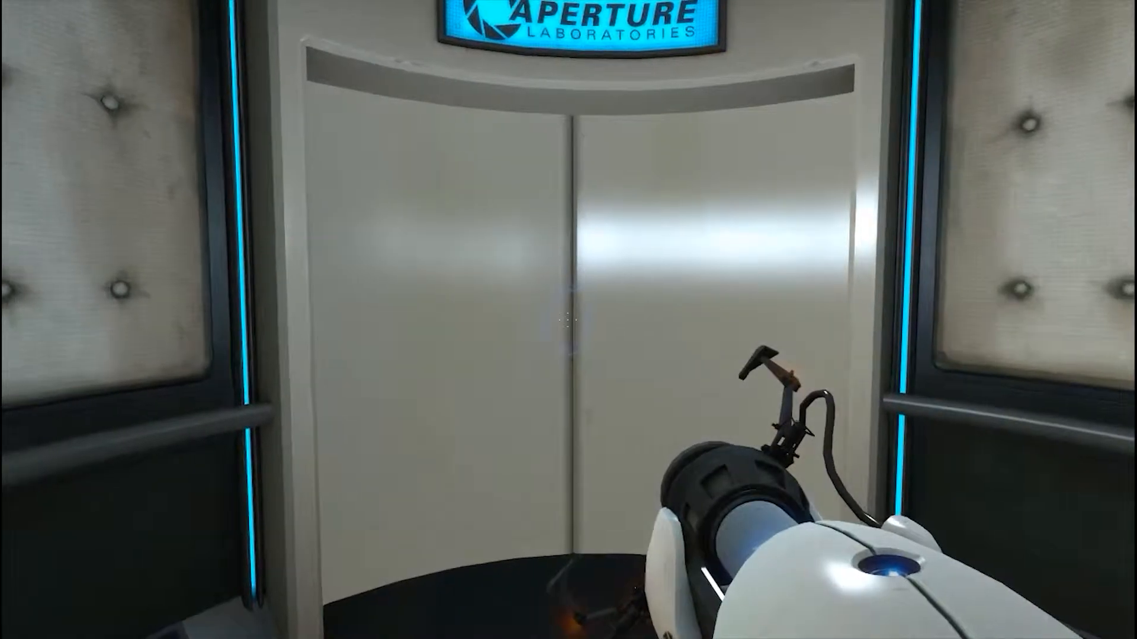
Step: Fire a portal to fetch the weighted cube onto the button and exit into the corridor
{"action": "left_click", "coordinate": [567, 319]}
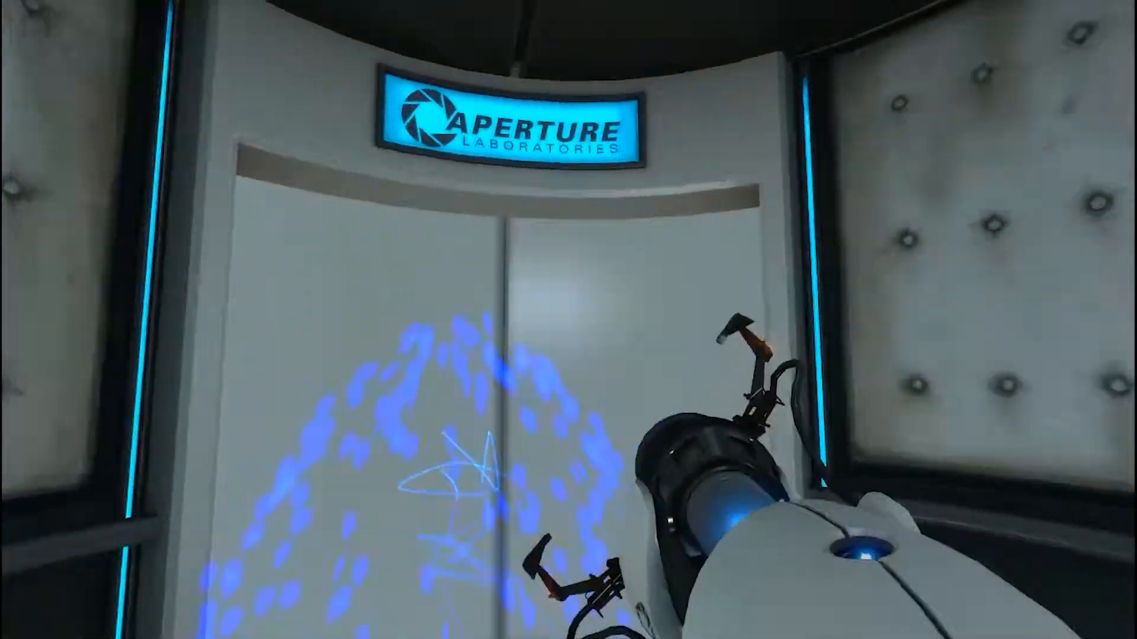
{"action": "mouse_move", "coordinate": [568, 320]}
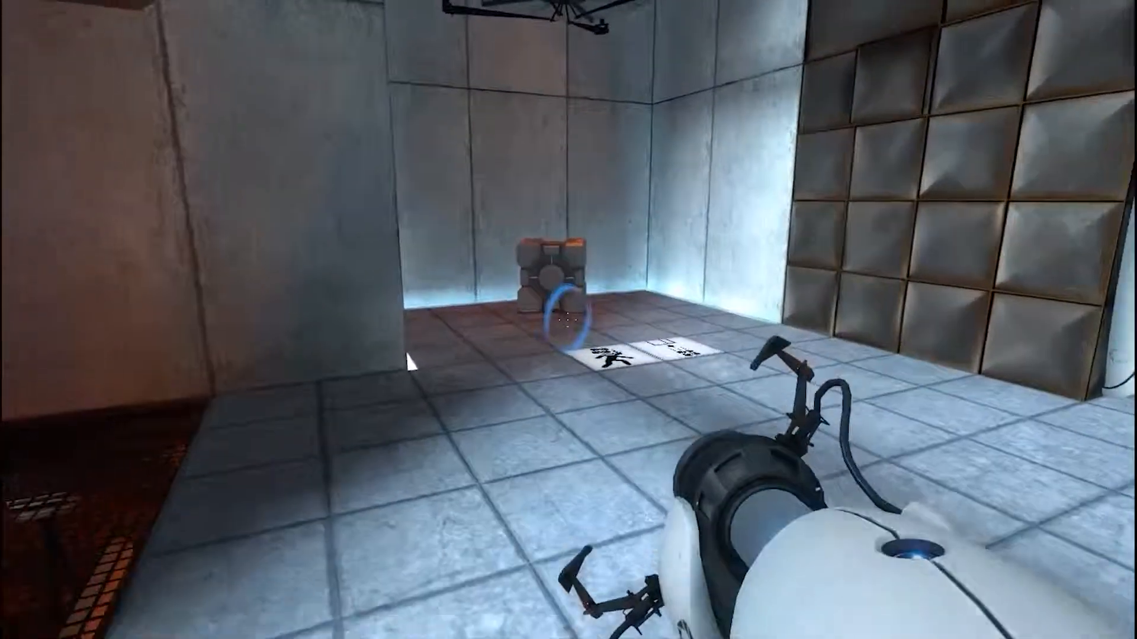
{"action": "mouse_move", "coordinate": [568, 320]}
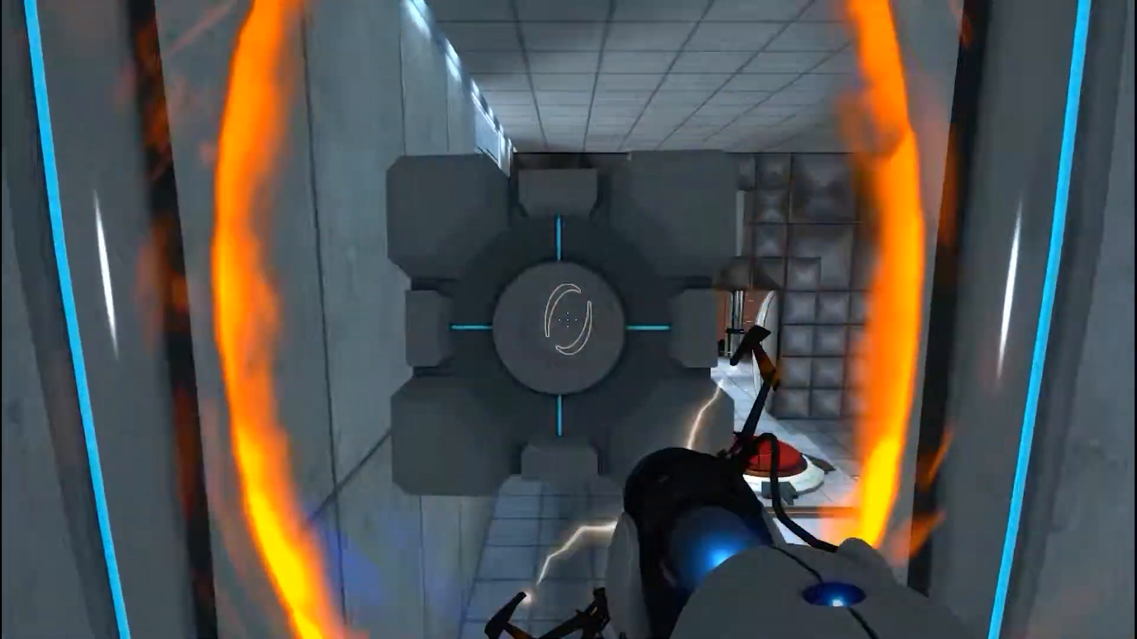
{"action": "mouse_move", "coordinate": [569, 320]}
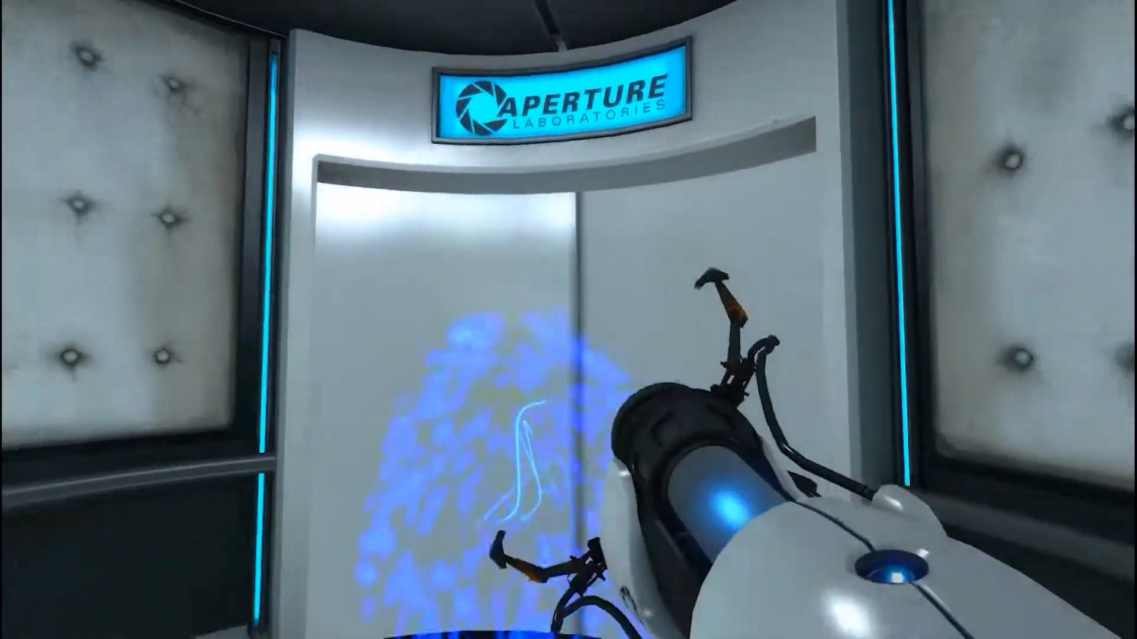
{"action": "mouse_move", "coordinate": [569, 320]}
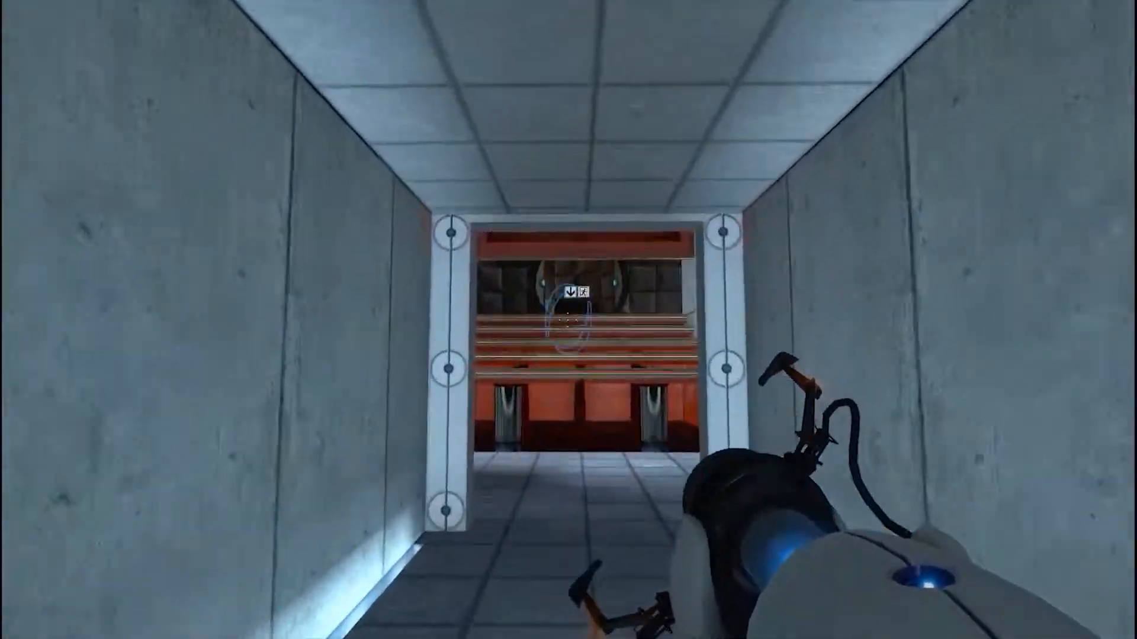
Step: Walk forward through the portal-climbed shaft into the elevator at the top
{"action": "key", "text": "w"}
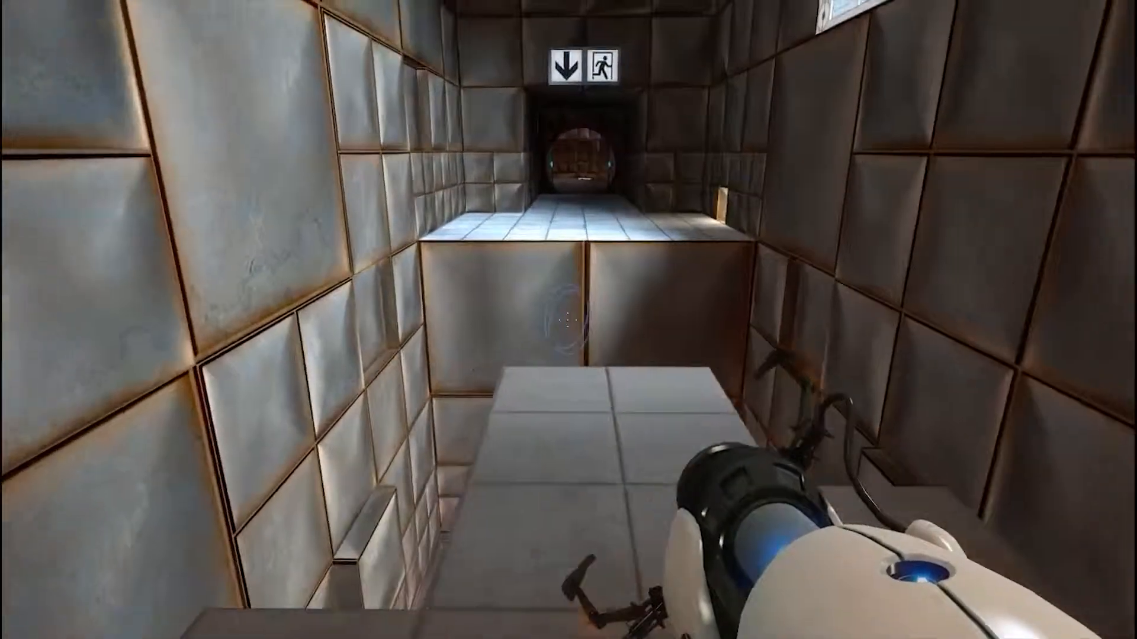
{"action": "mouse_move", "coordinate": [568, 320]}
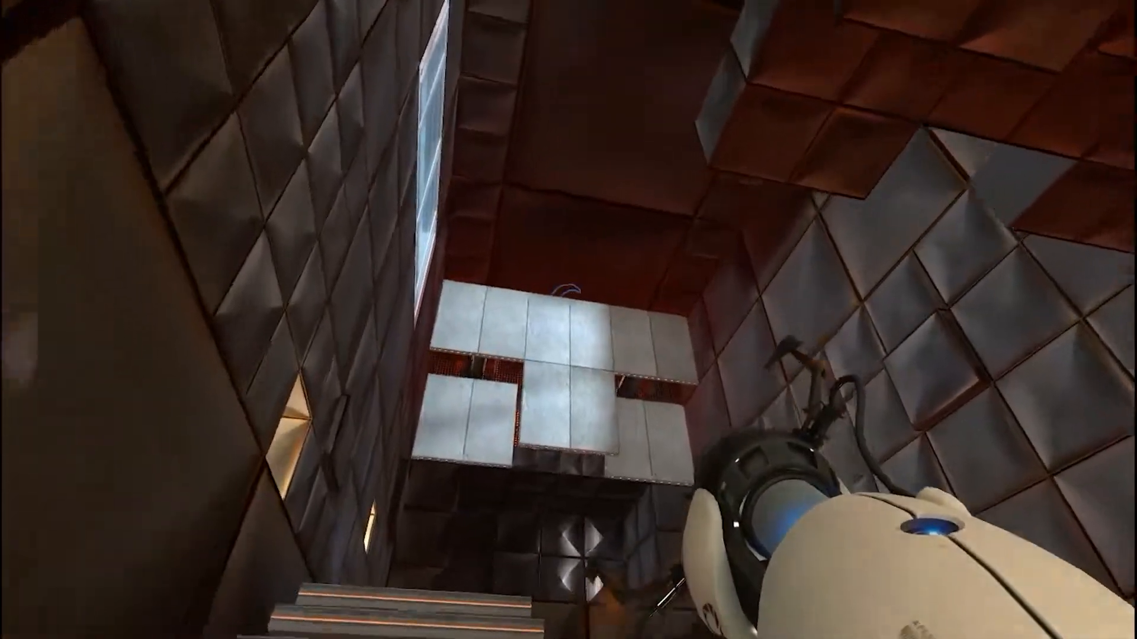
{"action": "mouse_move", "coordinate": [568, 320]}
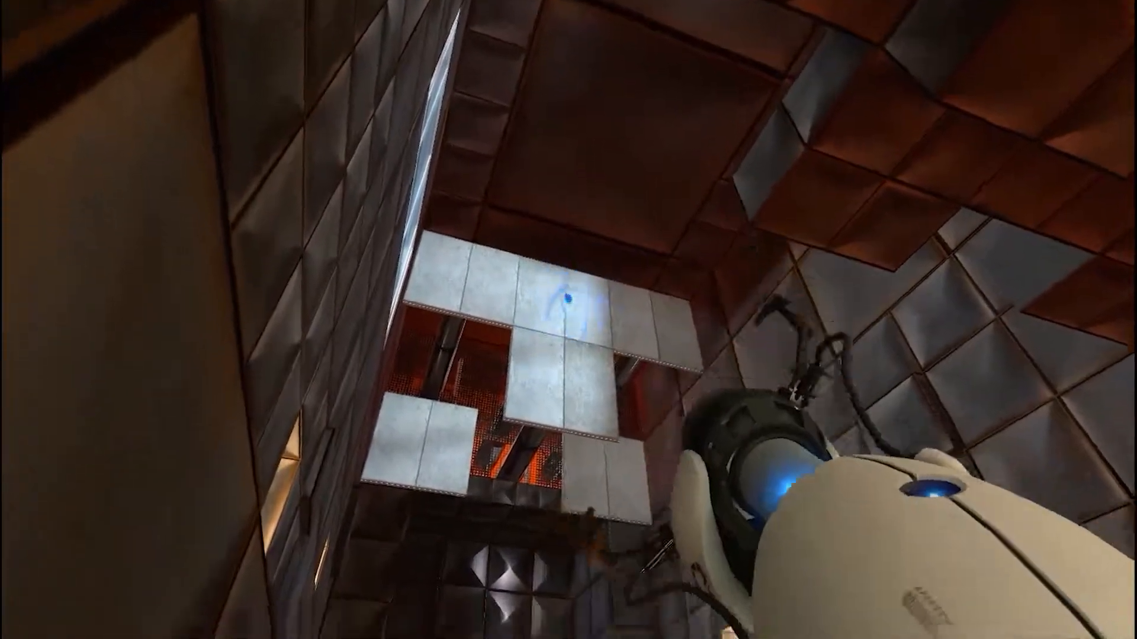
{"action": "mouse_move", "coordinate": [568, 320]}
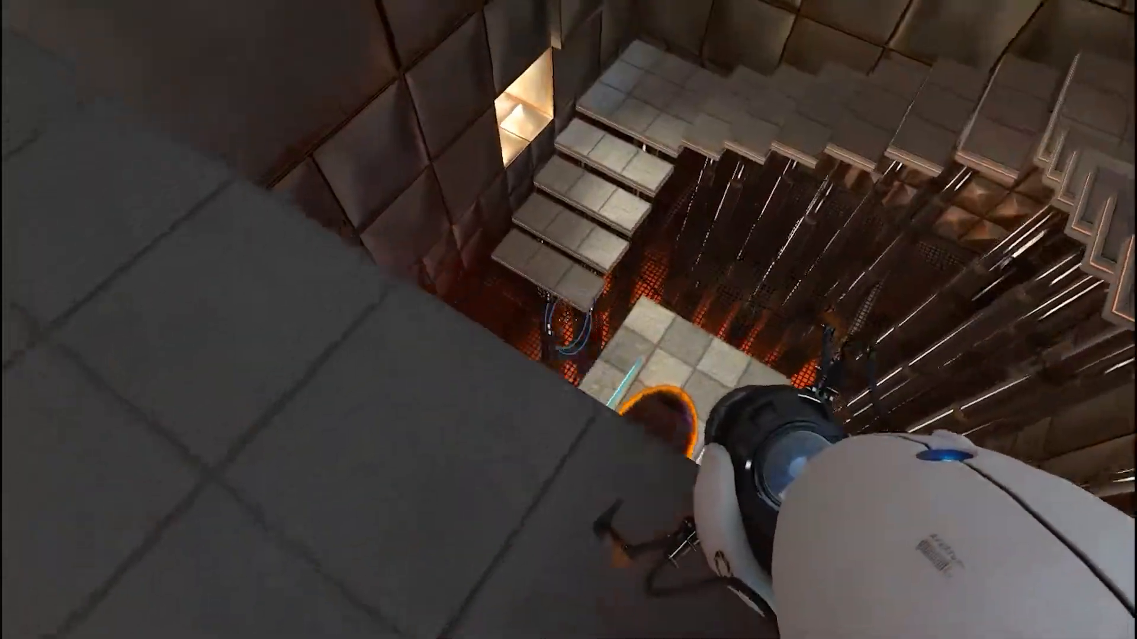
{"action": "mouse_move", "coordinate": [568, 320]}
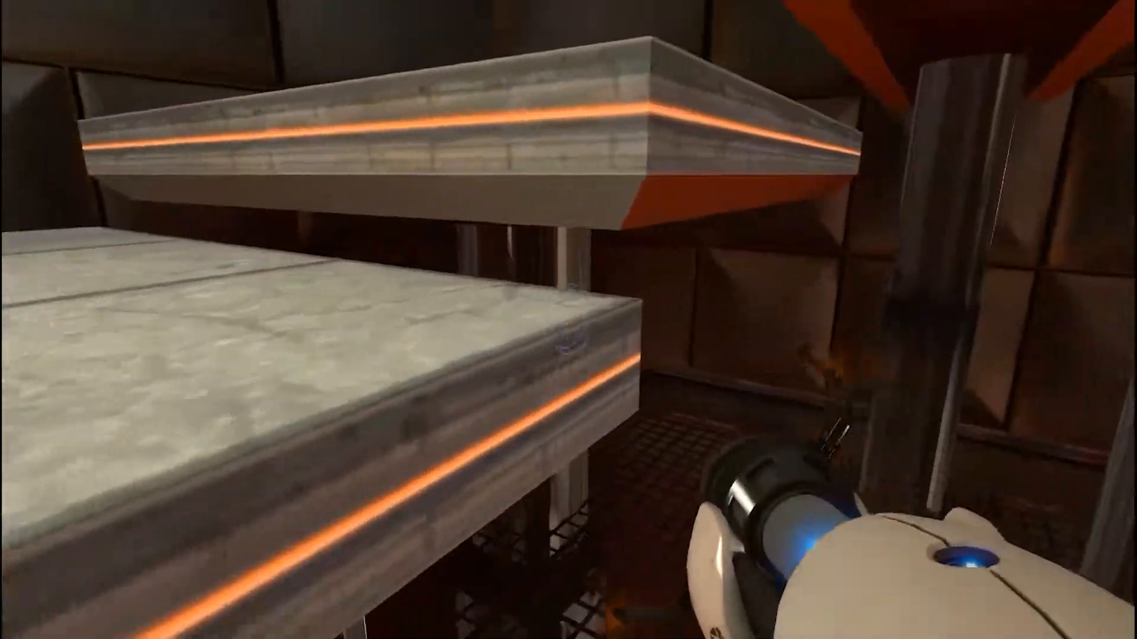
{"action": "mouse_move", "coordinate": [569, 320]}
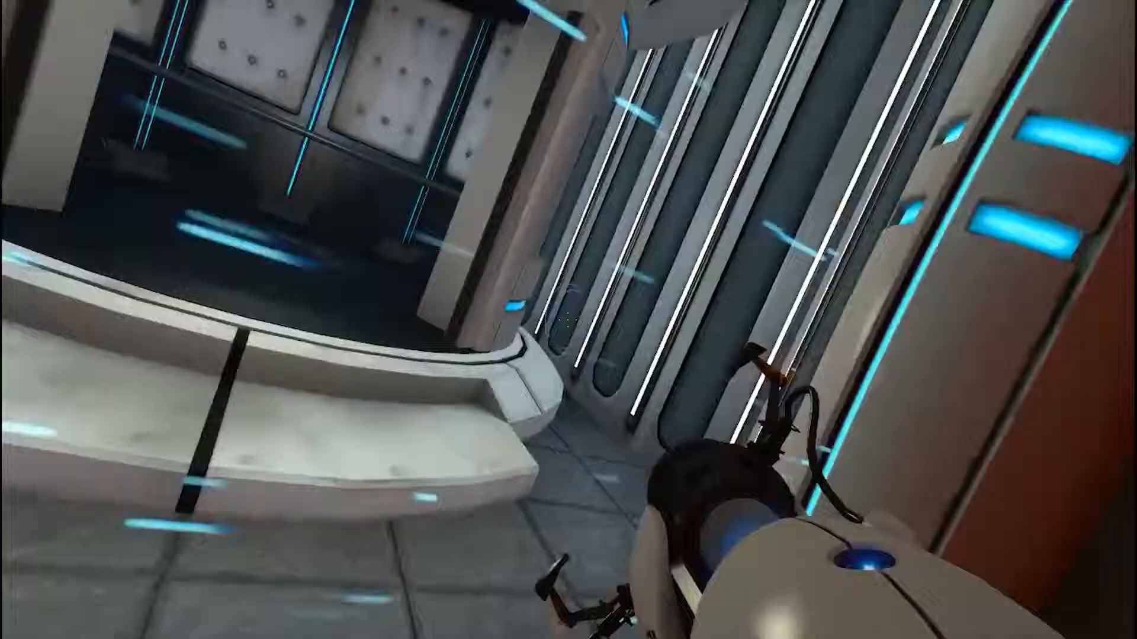
{"action": "mouse_move", "coordinate": [568, 320]}
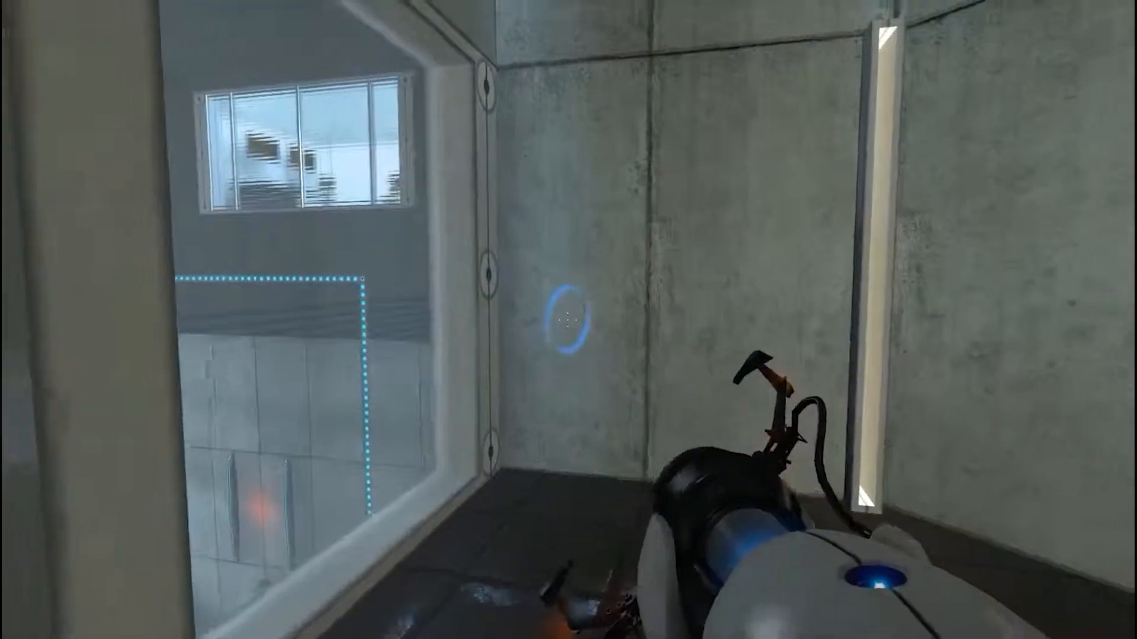
Step: Place a blue portal on the back wall and return to the red button pedestal chamber
{"action": "left_click", "coordinate": [569, 320]}
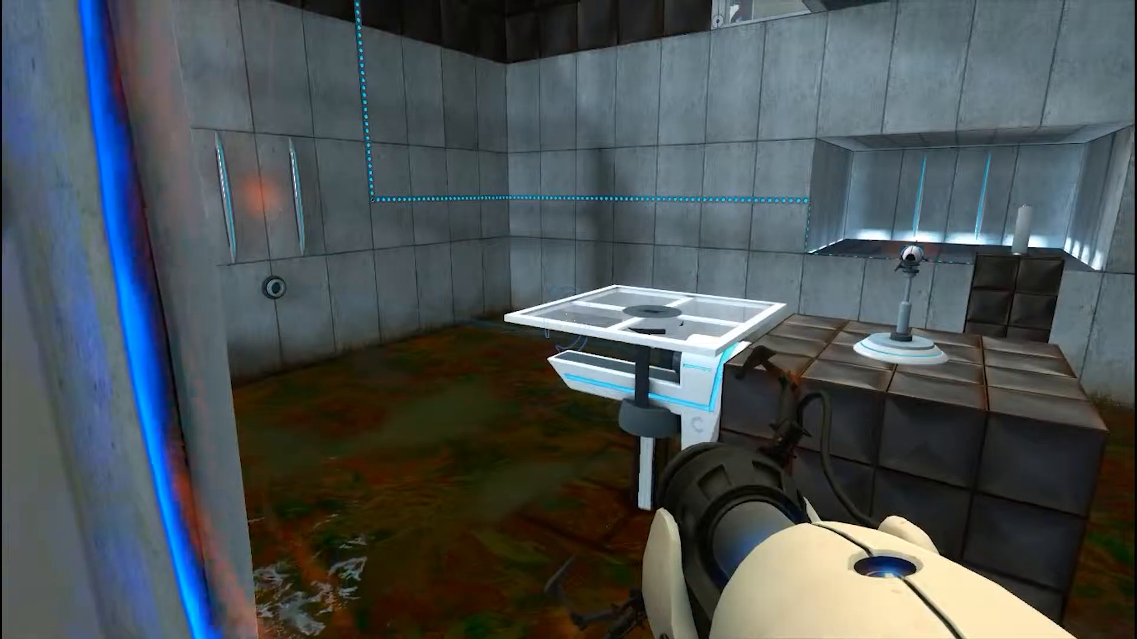
{"action": "mouse_move", "coordinate": [569, 320]}
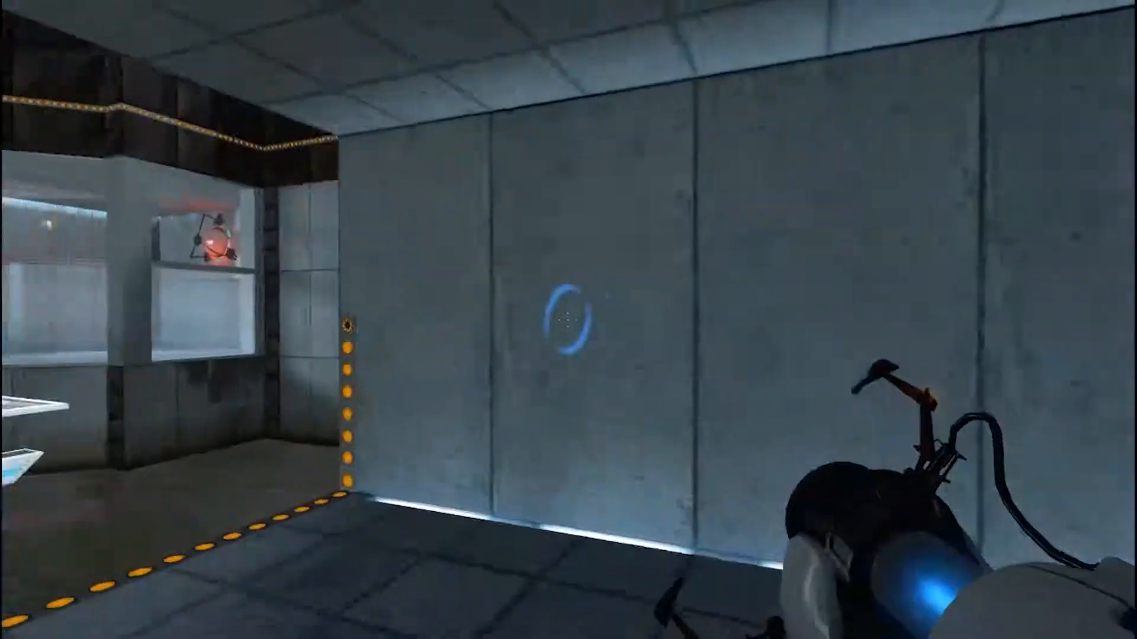
{"action": "mouse_move", "coordinate": [568, 320]}
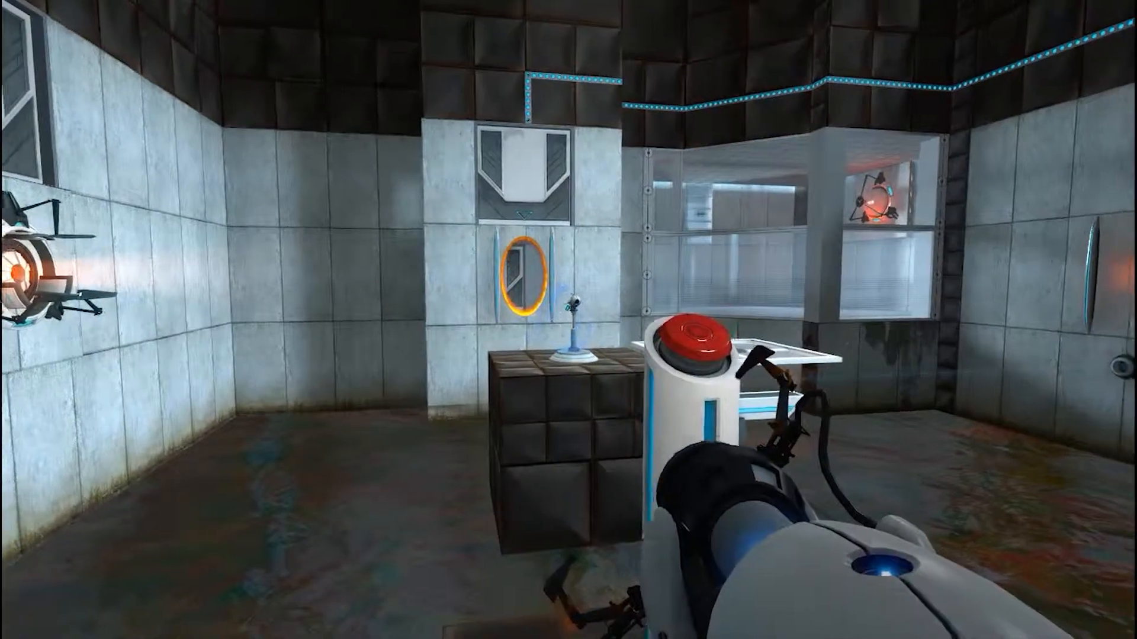
{"action": "mouse_move", "coordinate": [568, 320]}
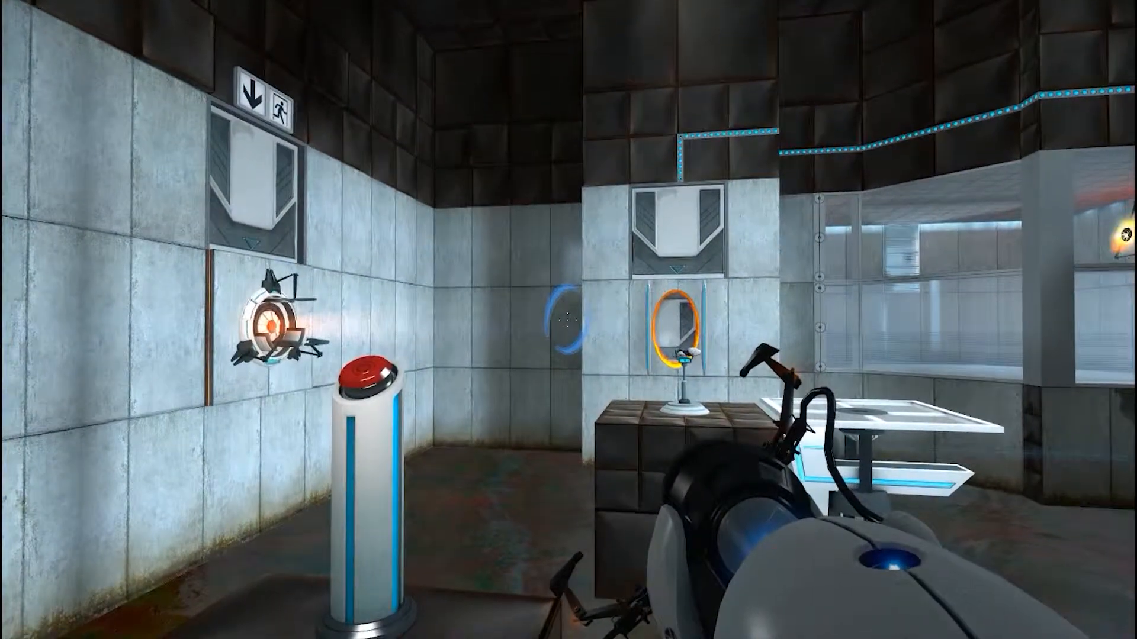
{"action": "mouse_move", "coordinate": [568, 320]}
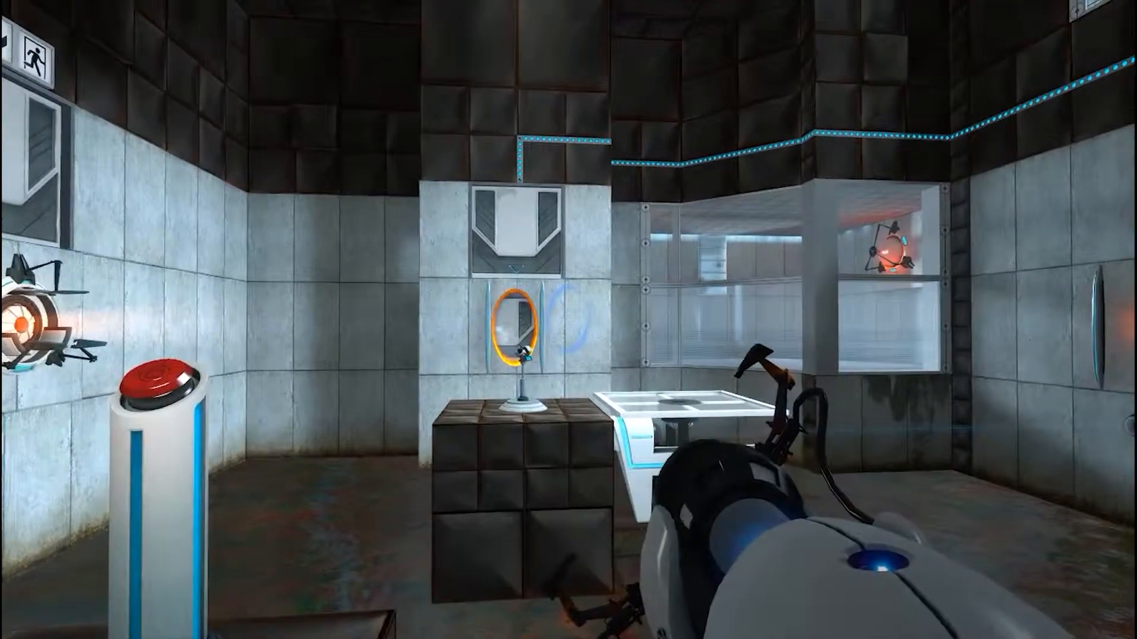
{"action": "mouse_move", "coordinate": [568, 320]}
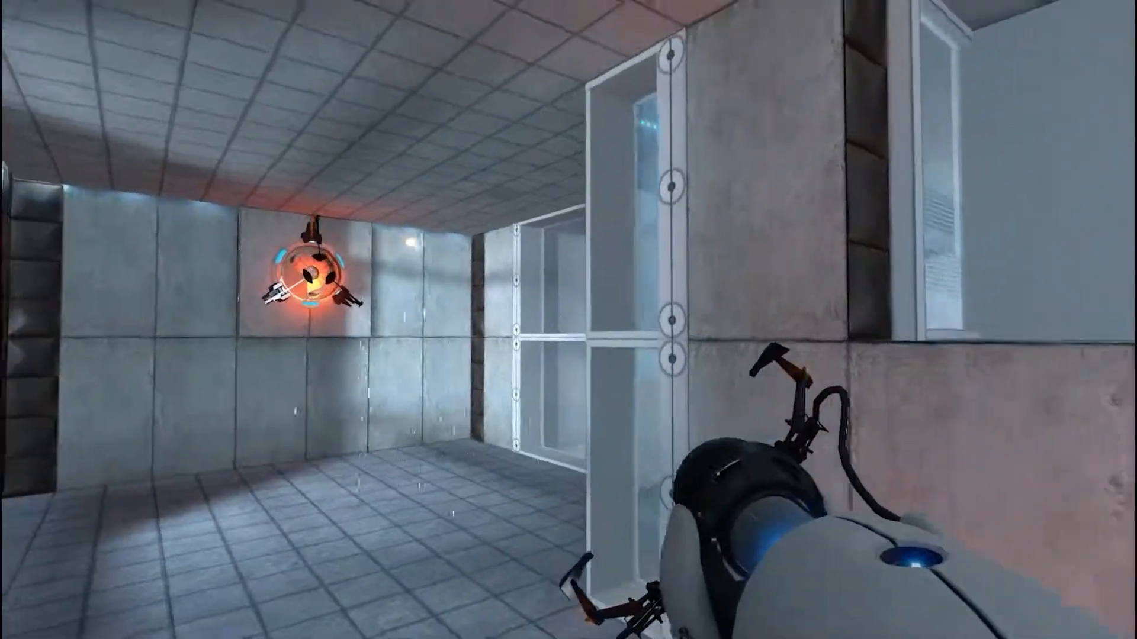
{"action": "mouse_move", "coordinate": [568, 320]}
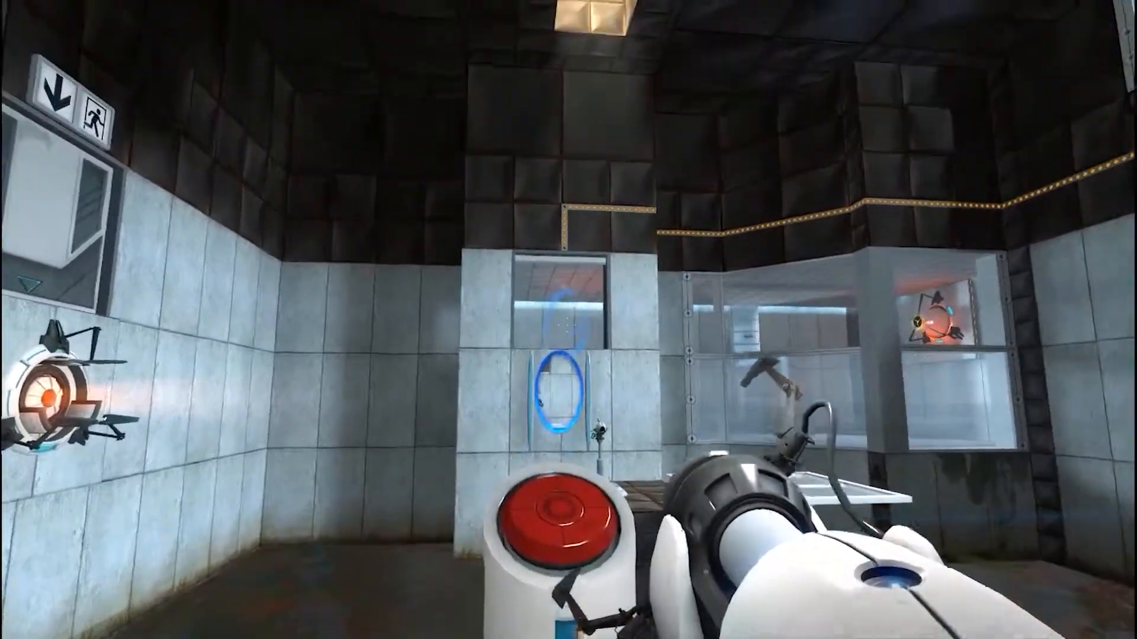
{"action": "mouse_move", "coordinate": [569, 319]}
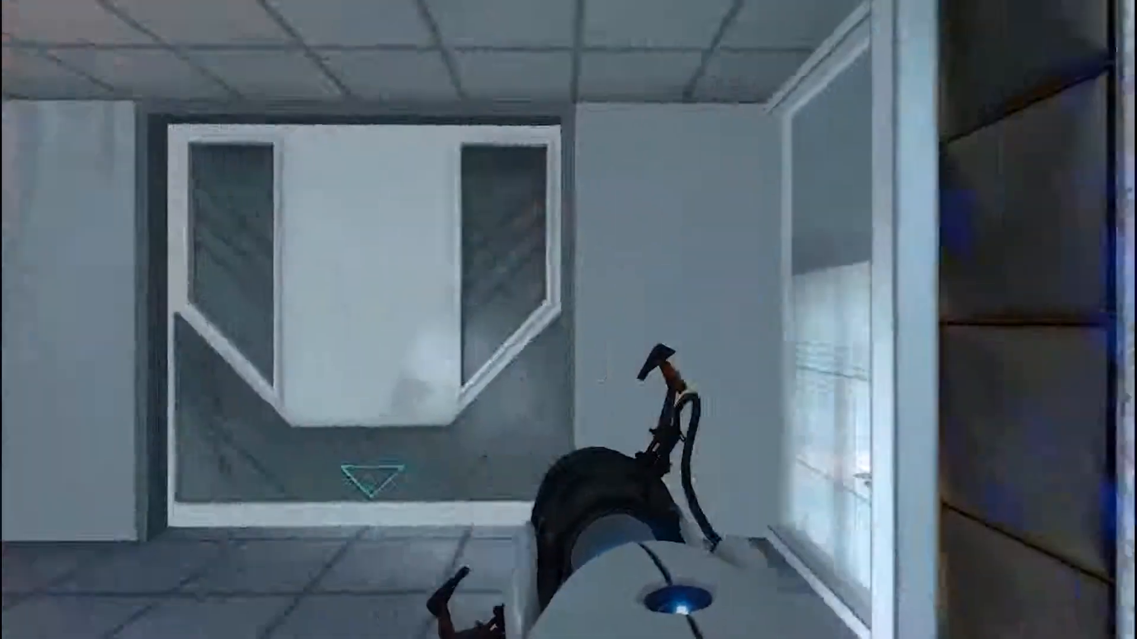
{"action": "mouse_move", "coordinate": [290, 319]}
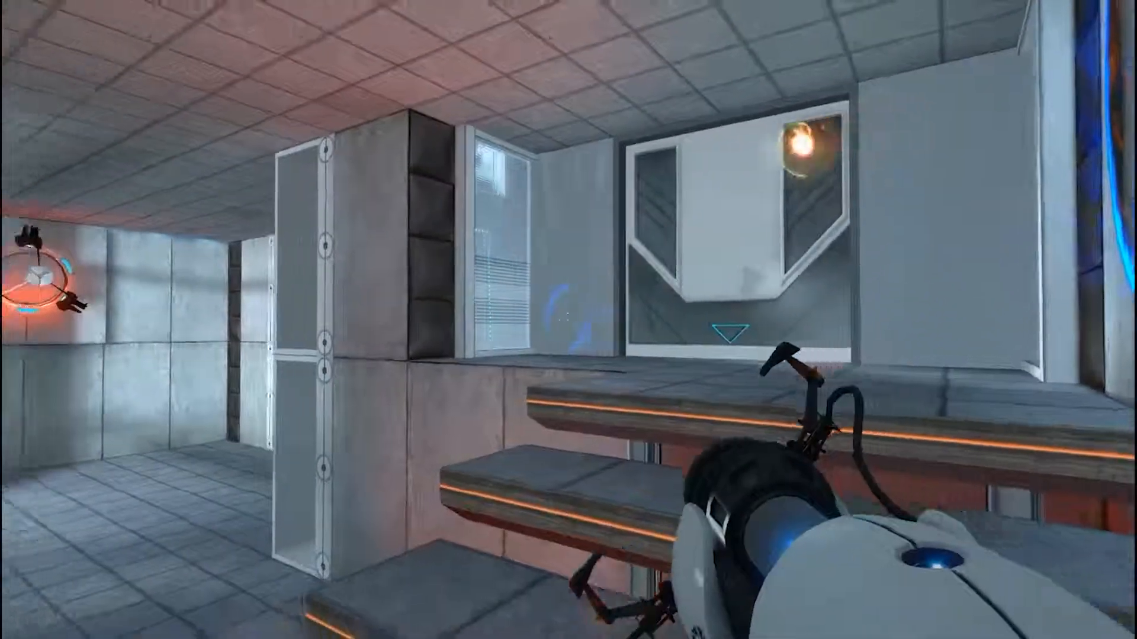
{"action": "mouse_move", "coordinate": [434, 311]}
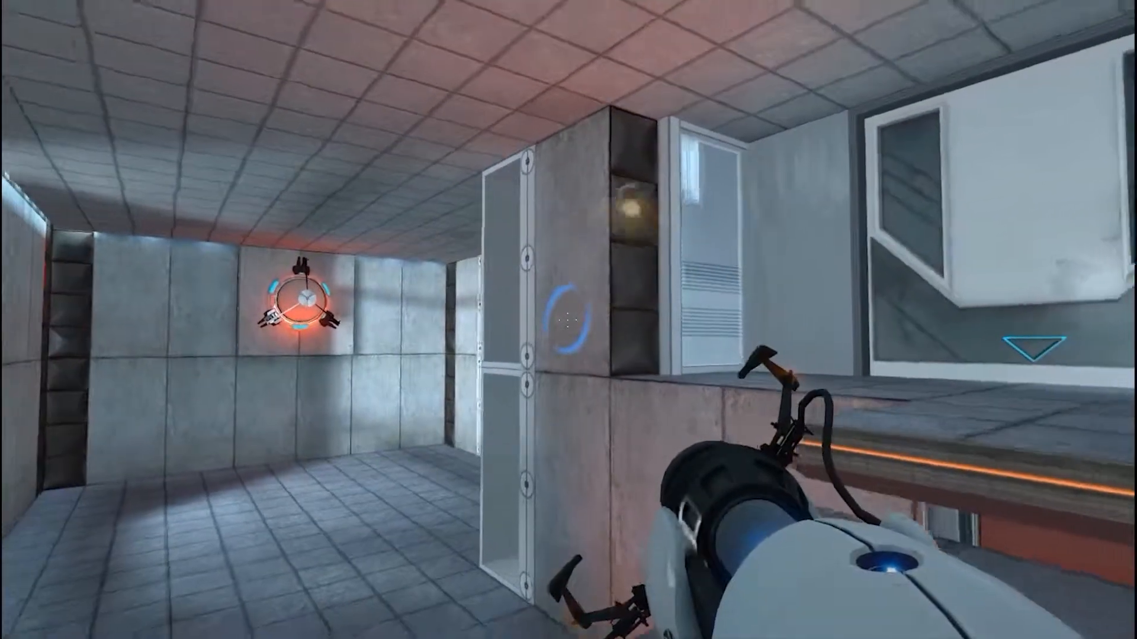
Step: Shoot a portal across the raised ledges to enter the flooded room with the energy beam
{"action": "left_click", "coordinate": [568, 320]}
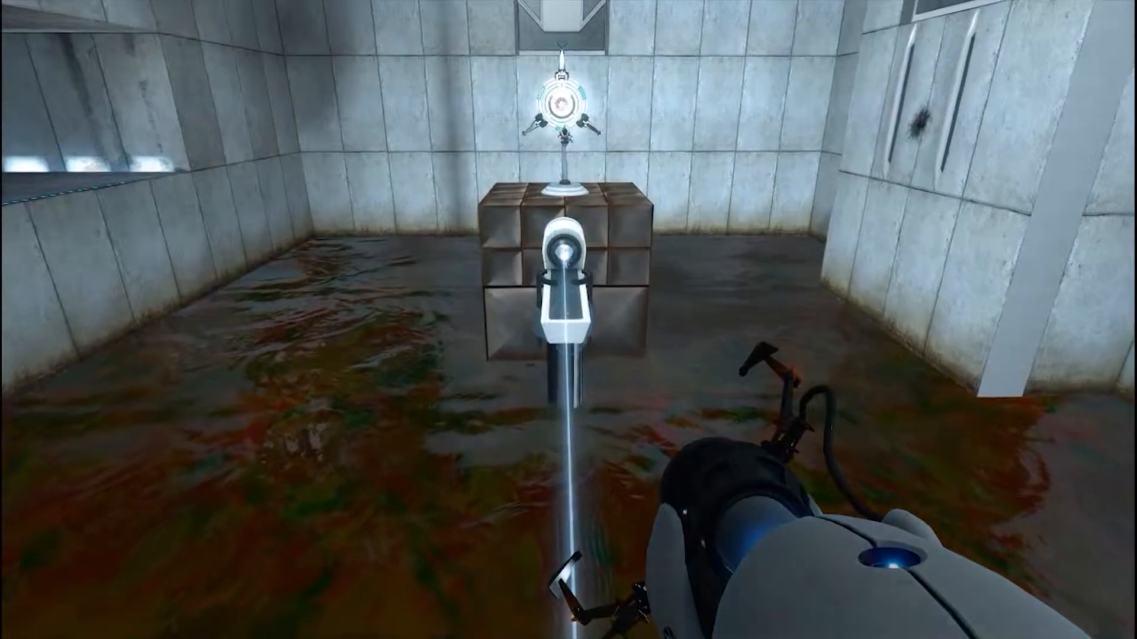
{"action": "mouse_move", "coordinate": [568, 320]}
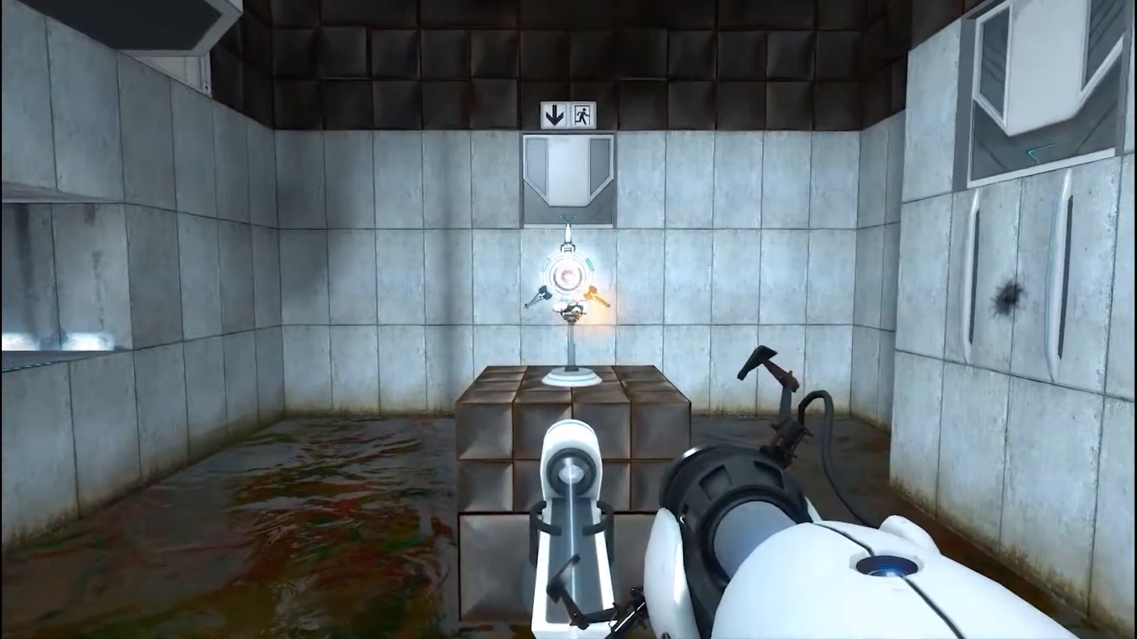
{"action": "mouse_move", "coordinate": [569, 320]}
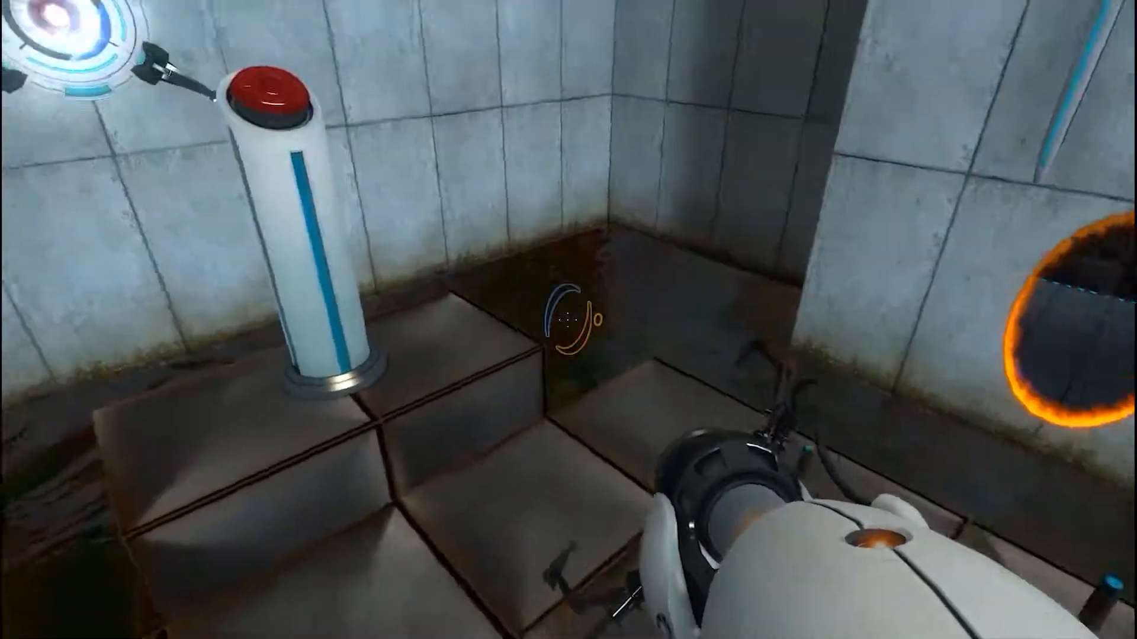
{"action": "mouse_move", "coordinate": [569, 320]}
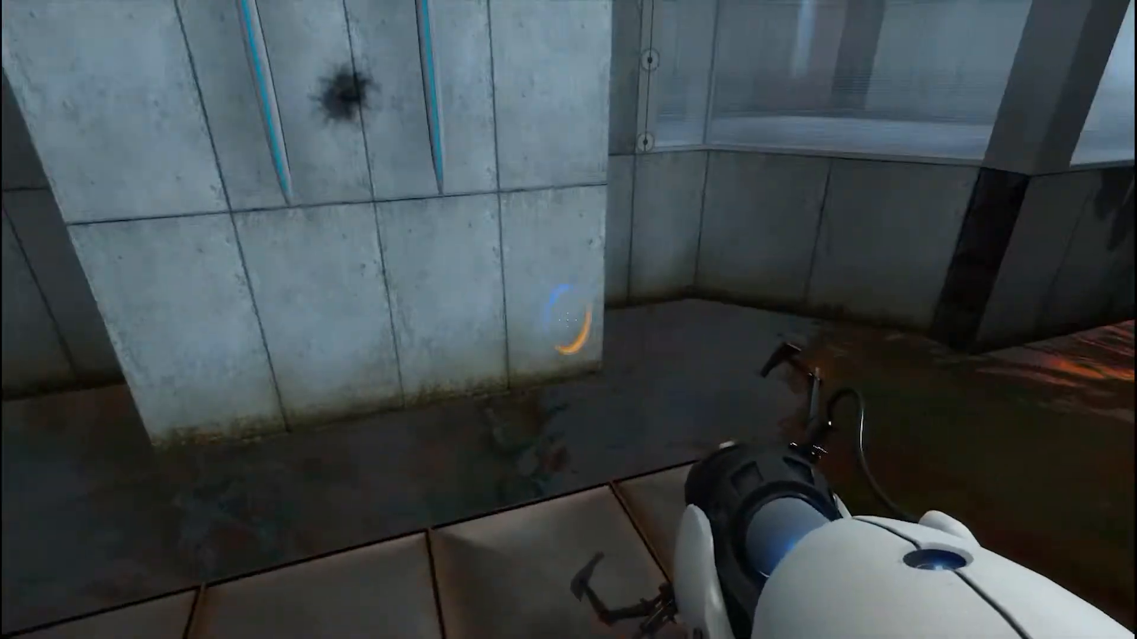
Step: Place a portal to cross the flooded chamber toward the exit elevator
{"action": "left_click", "coordinate": [566, 318]}
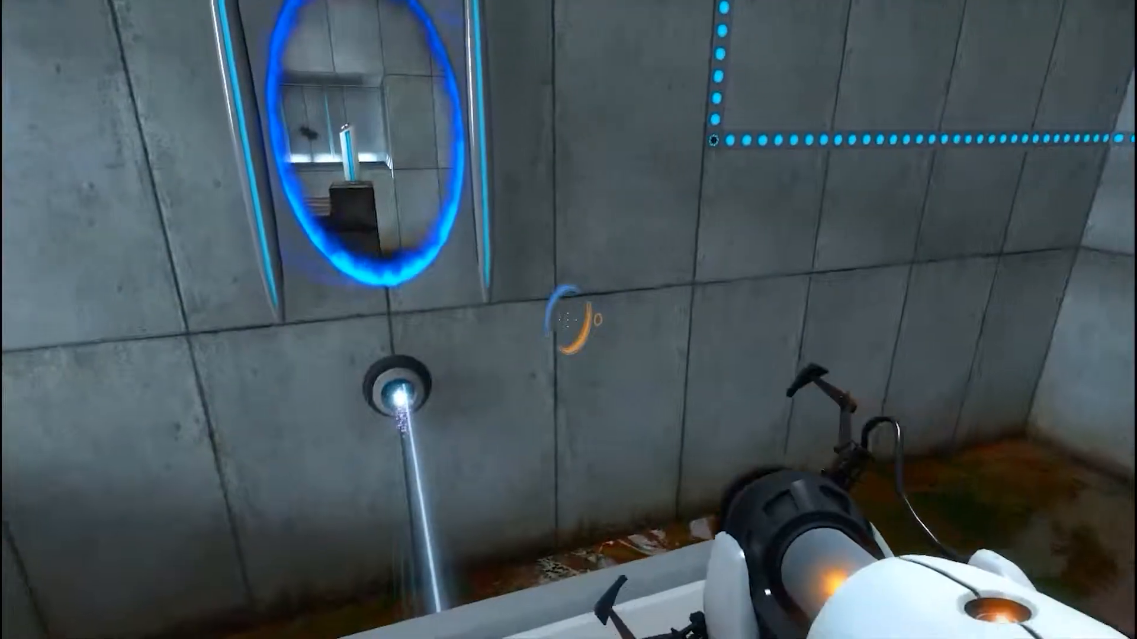
{"action": "mouse_move", "coordinate": [568, 319]}
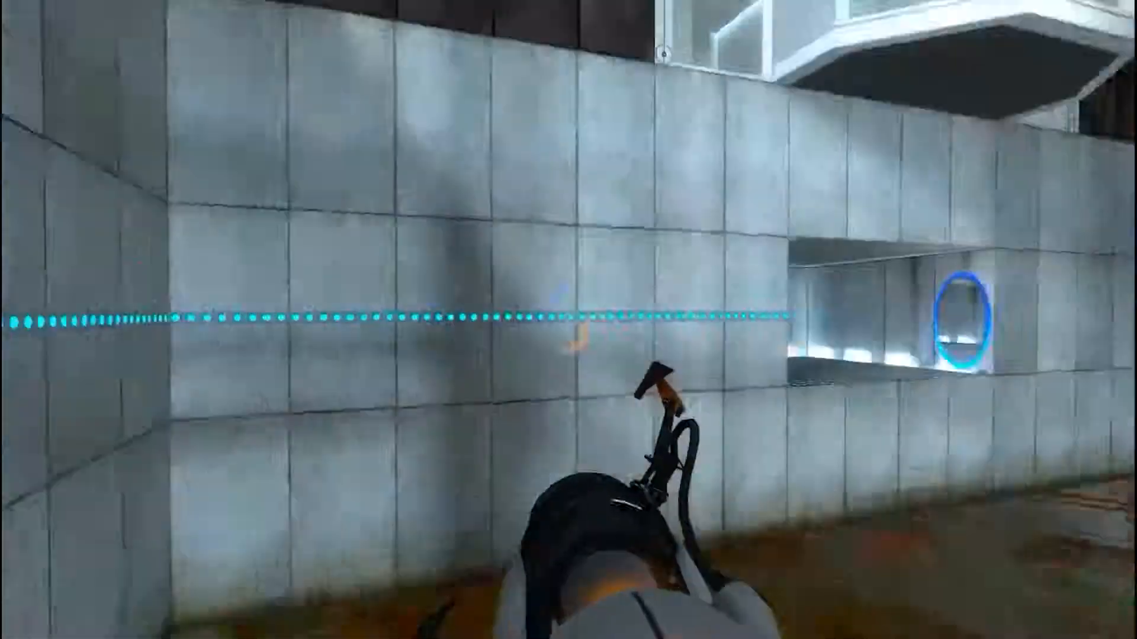
{"action": "mouse_move", "coordinate": [569, 320]}
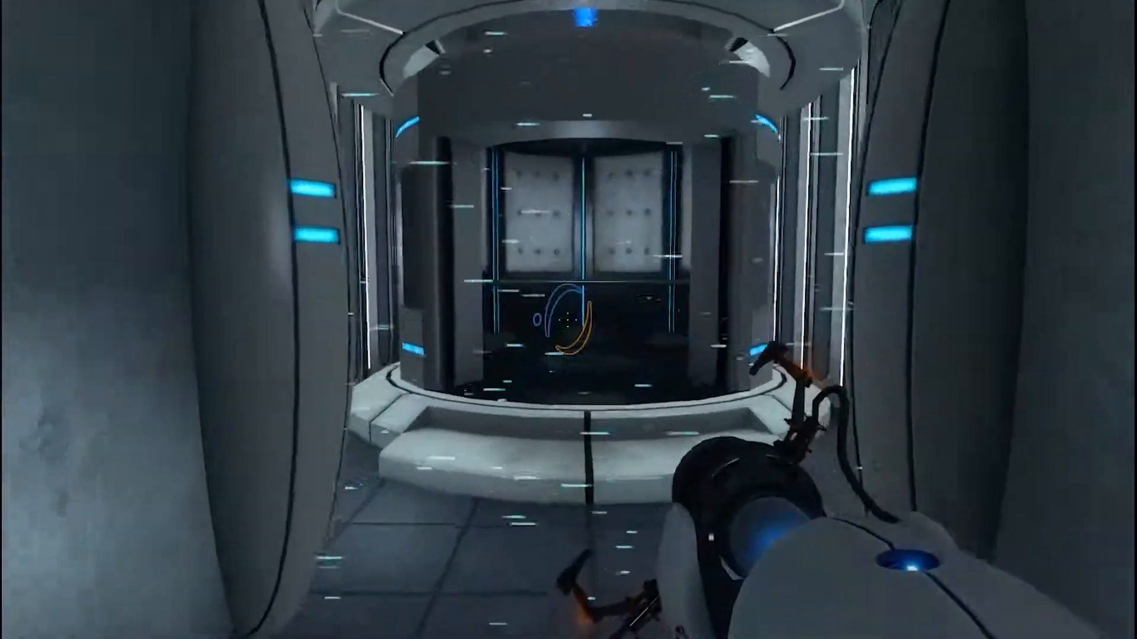
{"action": "mouse_move", "coordinate": [568, 320]}
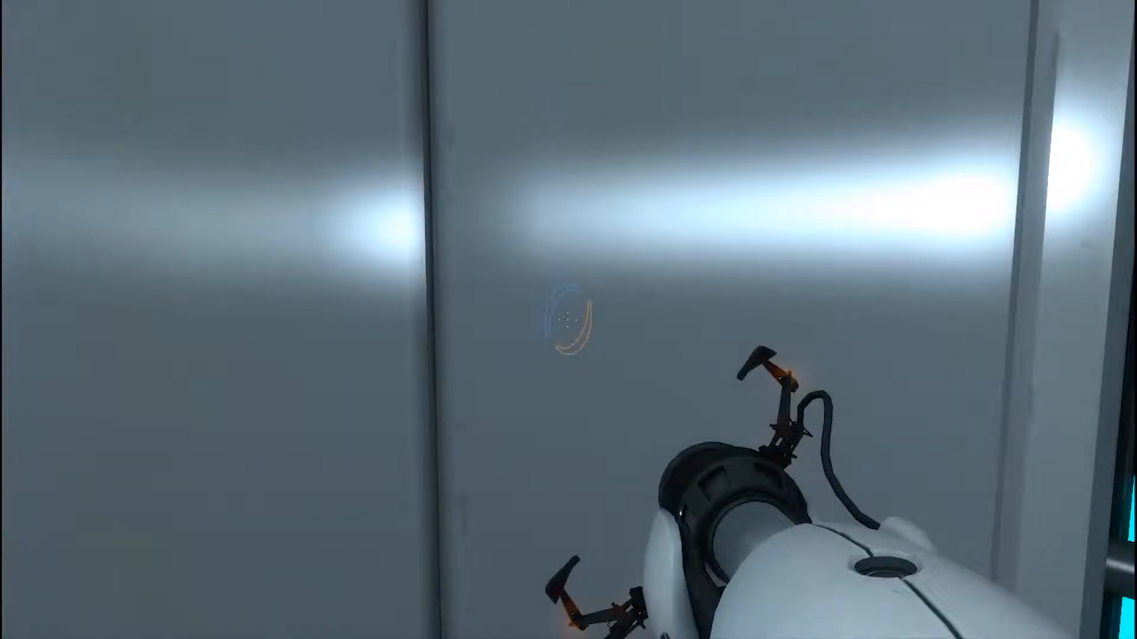
{"action": "mouse_move", "coordinate": [568, 320]}
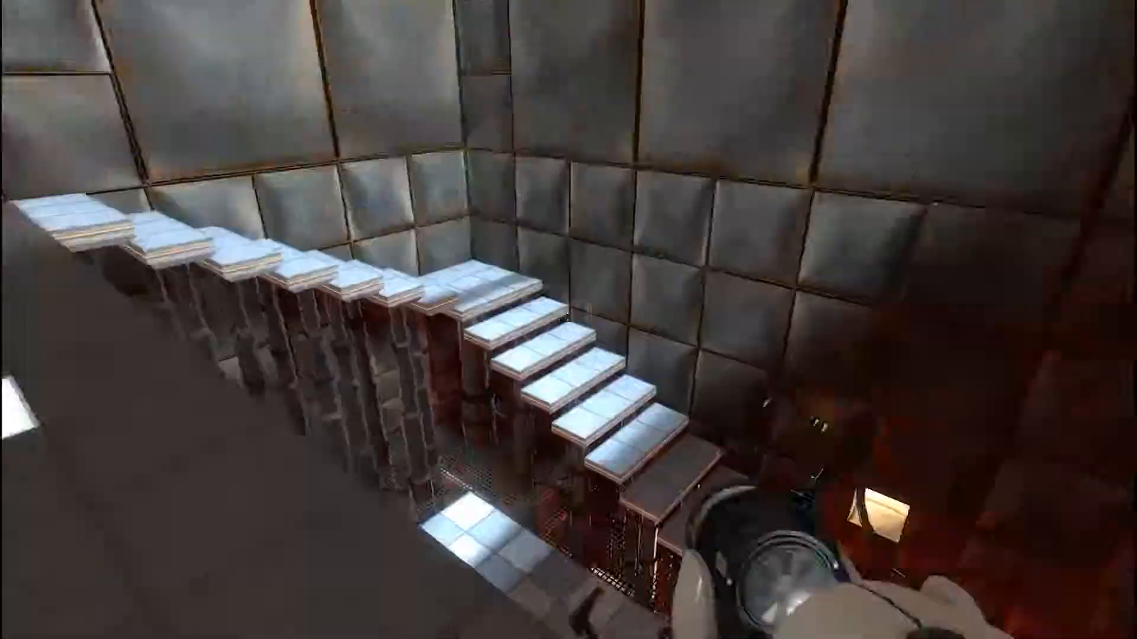
{"action": "mouse_move", "coordinate": [568, 319]}
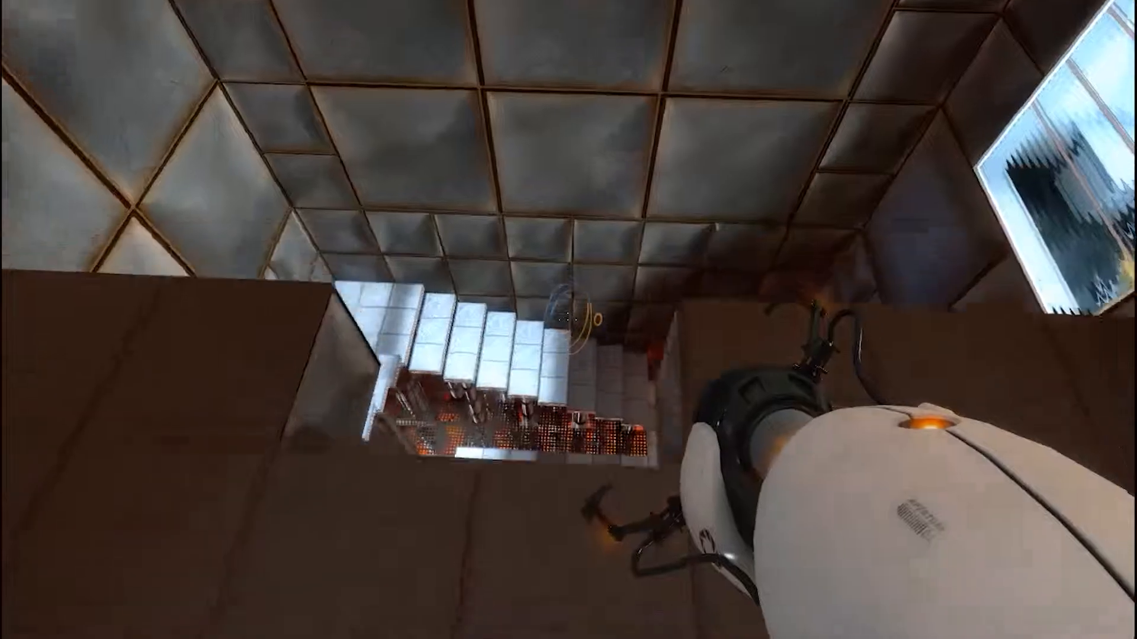
{"action": "mouse_move", "coordinate": [568, 320]}
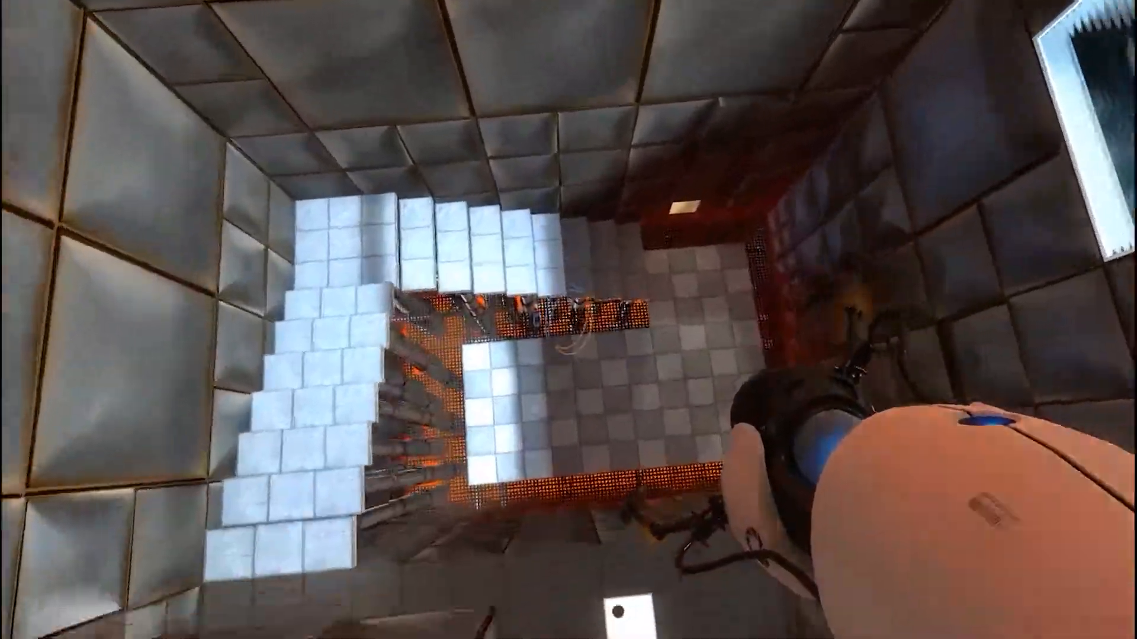
{"action": "mouse_move", "coordinate": [569, 320]}
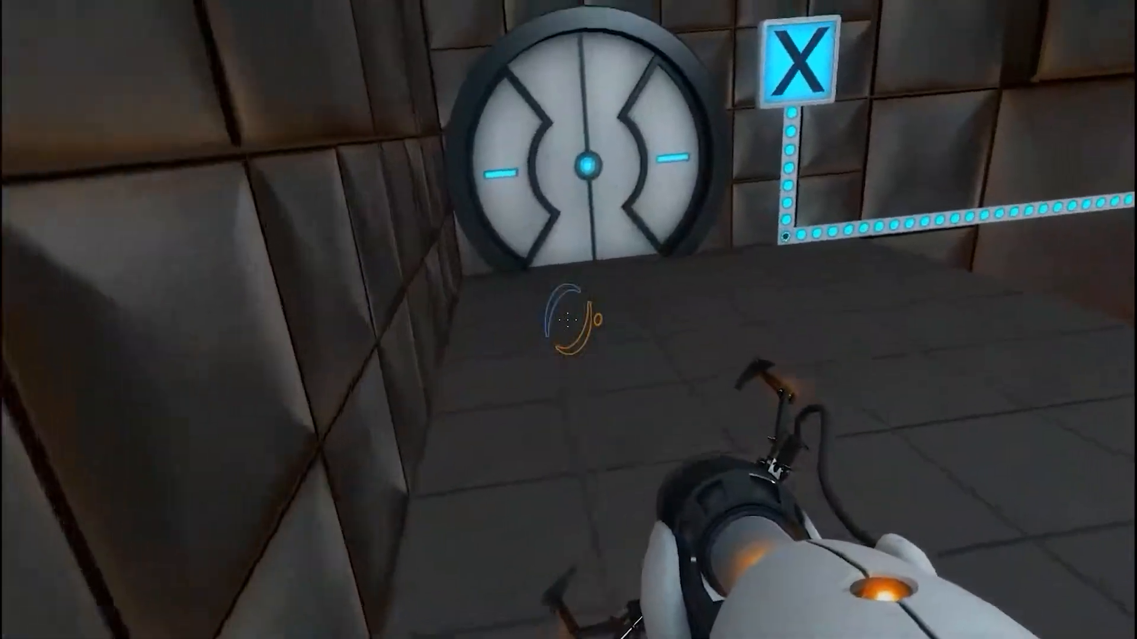
{"action": "mouse_move", "coordinate": [568, 320]}
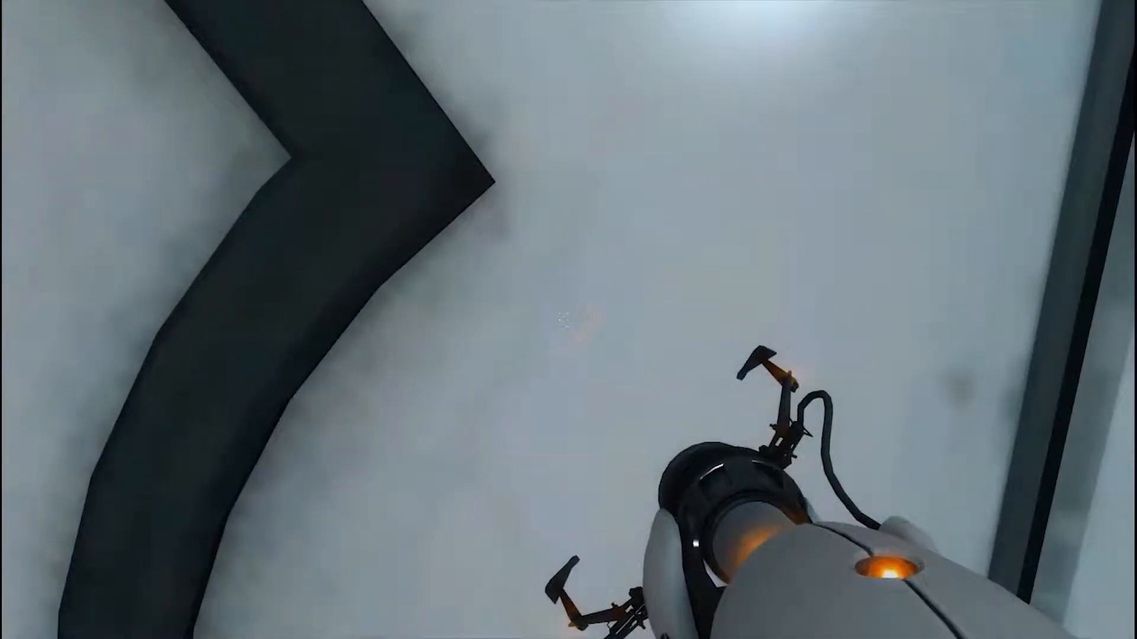